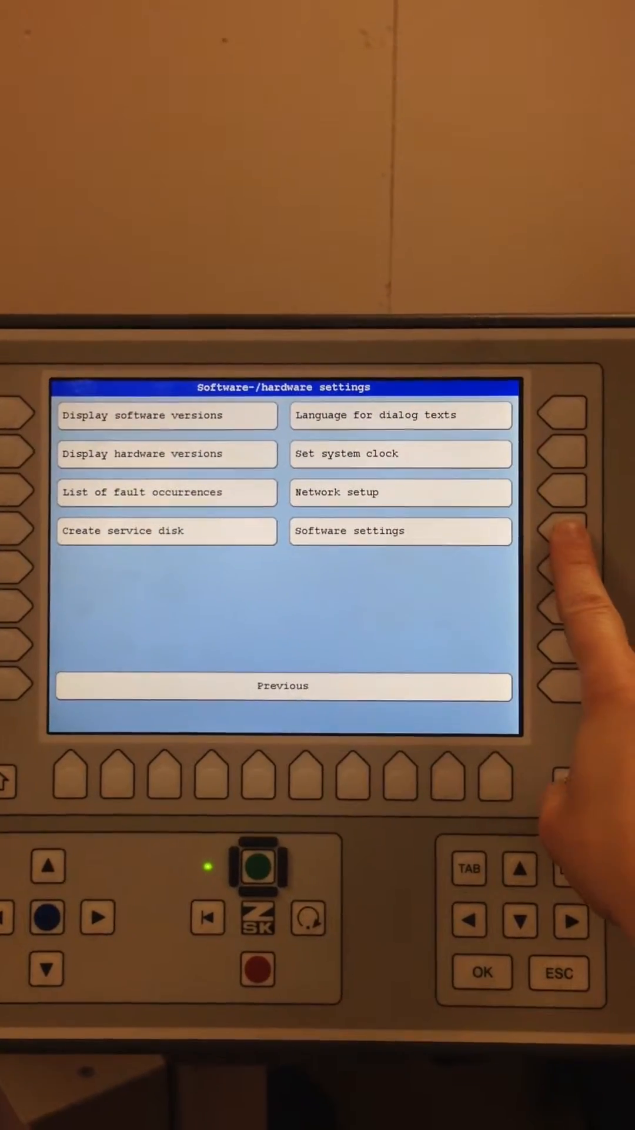
Open the Software settings page from Software-/hardware settings
left_click(401, 531)
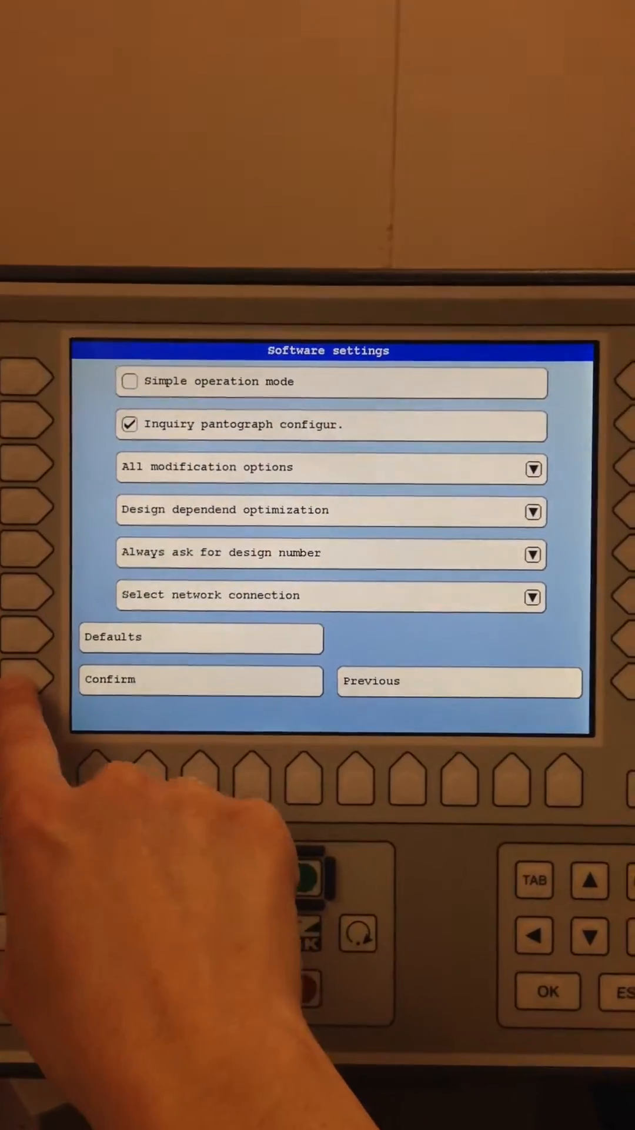
Save the software settings, start Load USB design, and accept the tubular frame configuration
left_click(459, 681)
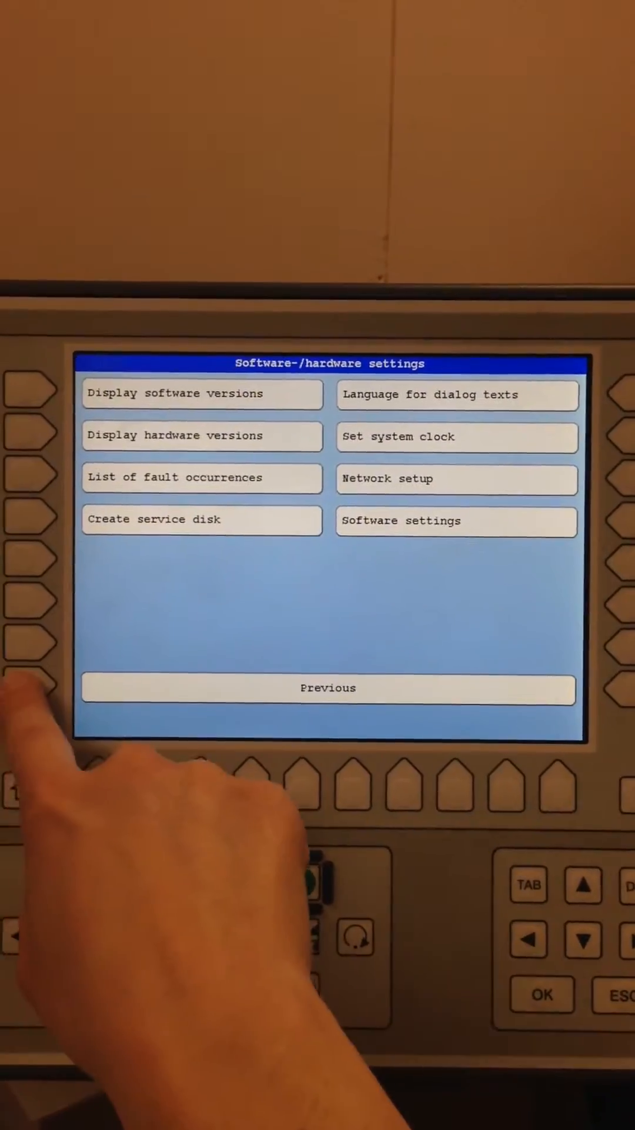
left_click(327, 687)
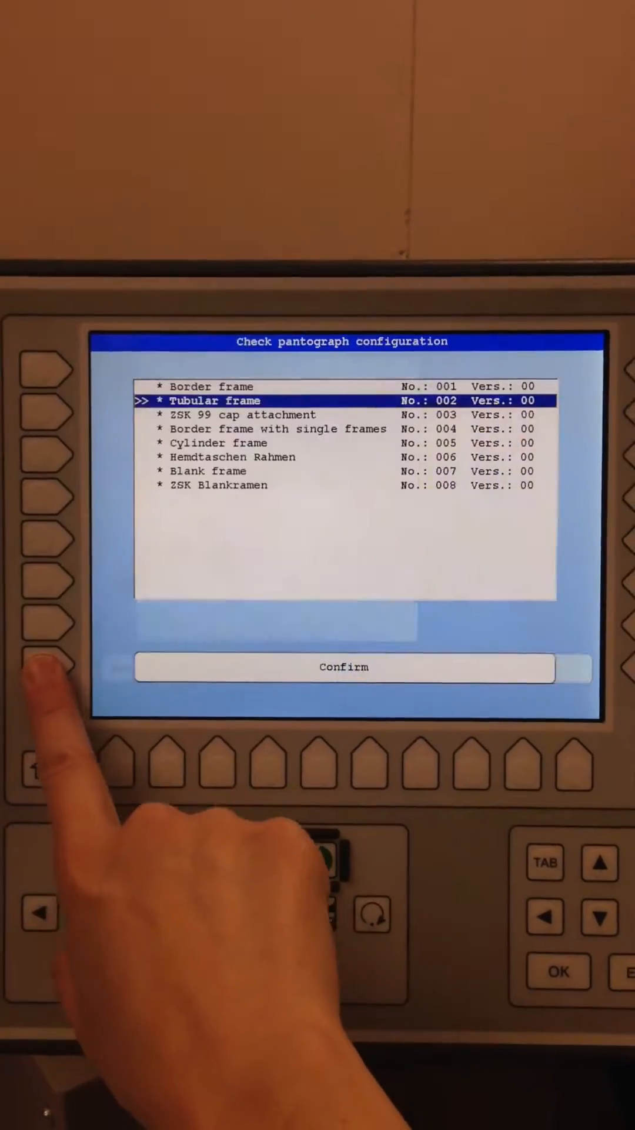
left_click(344, 667)
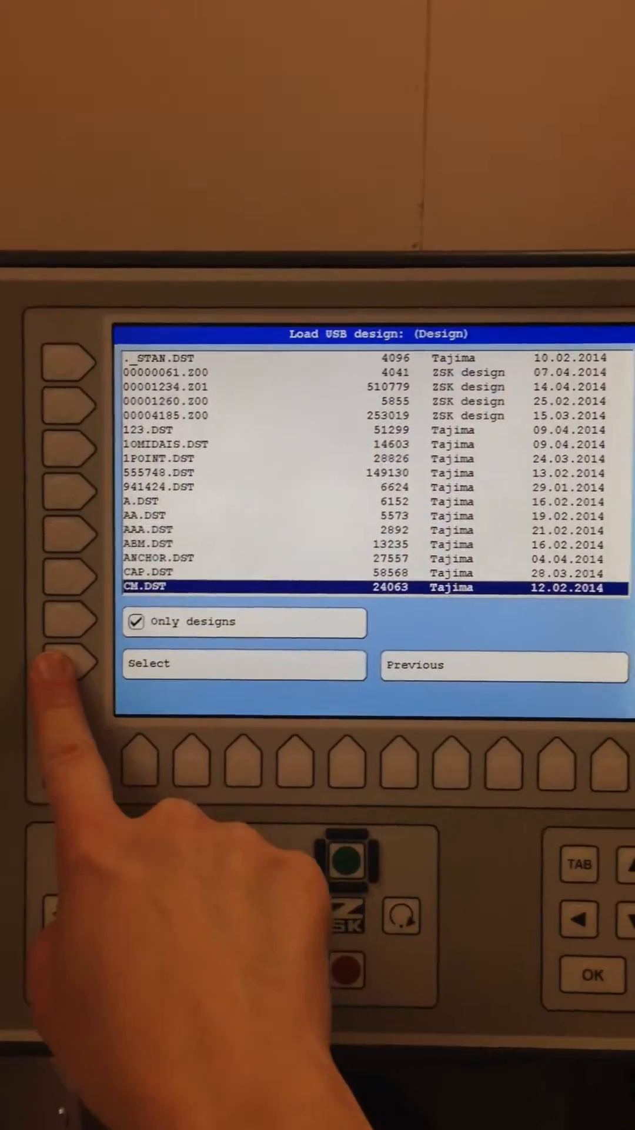
Select CM.DST from the USB design list
left_click(245, 665)
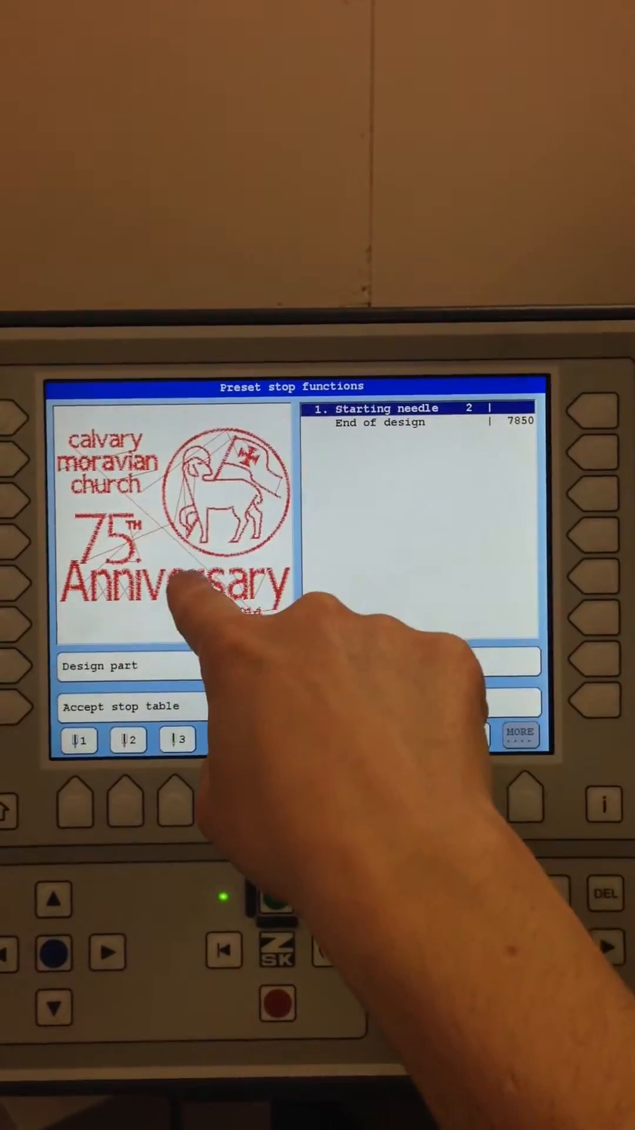
Accept the stop table and the unmodified CM.DST design on needle 6
left_click(520, 739)
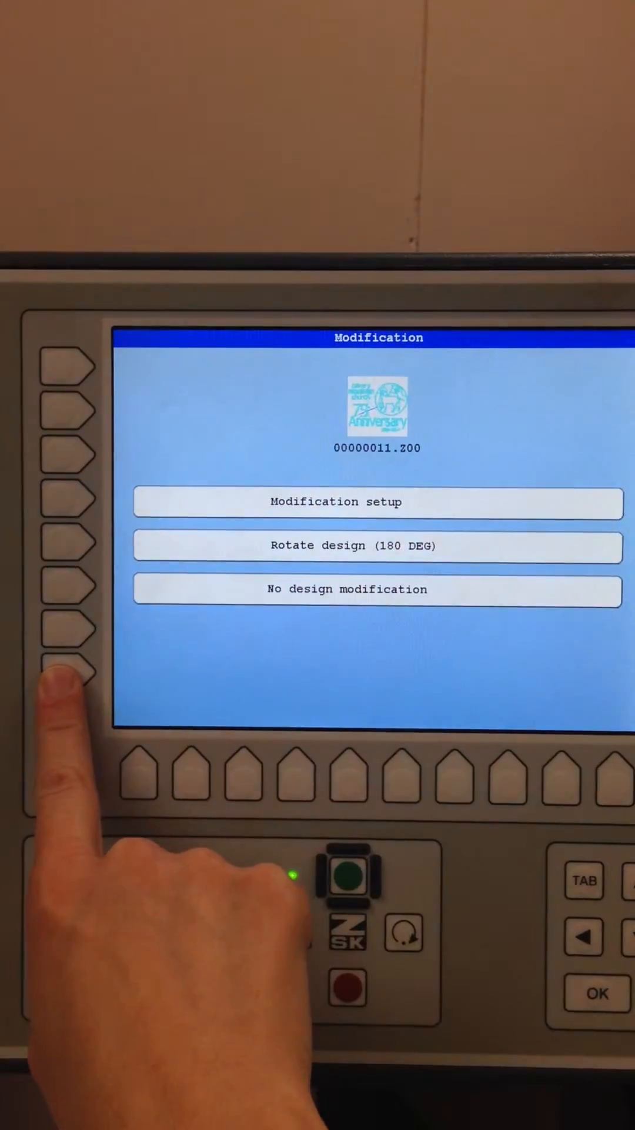
left_click(346, 590)
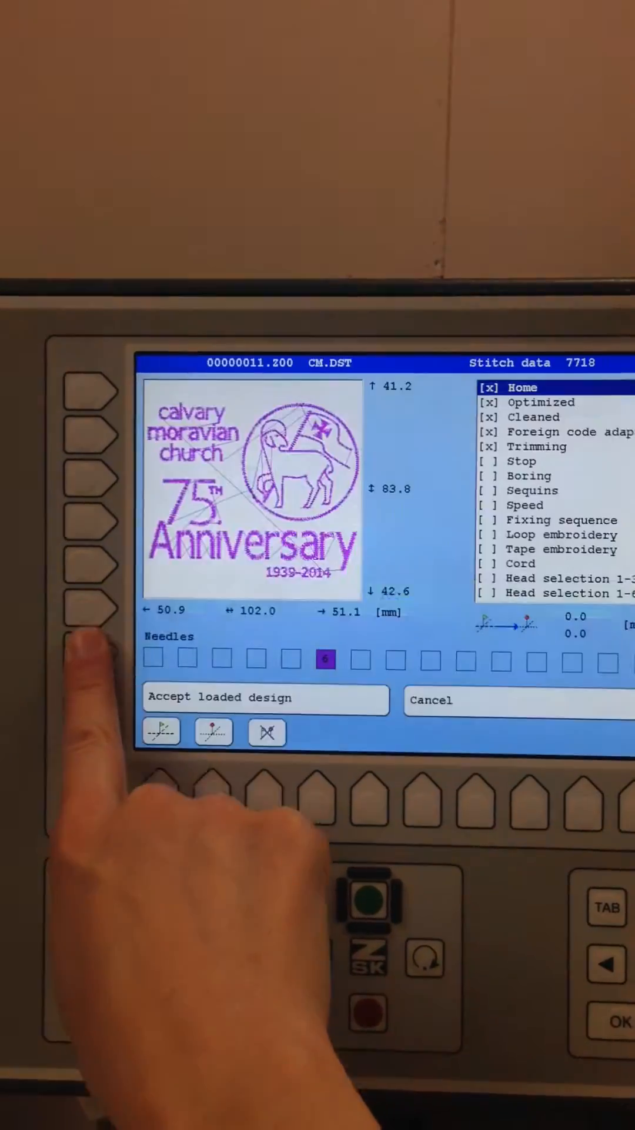
left_click(264, 696)
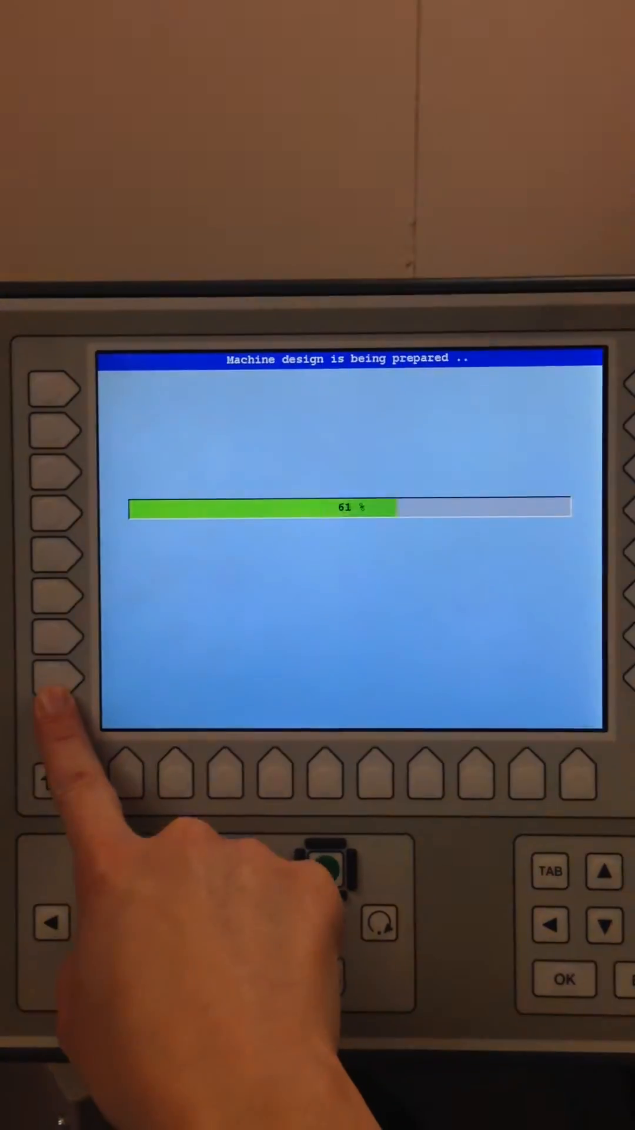